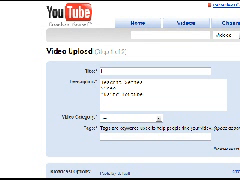
scroll(down, 3)
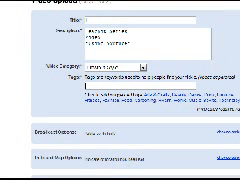